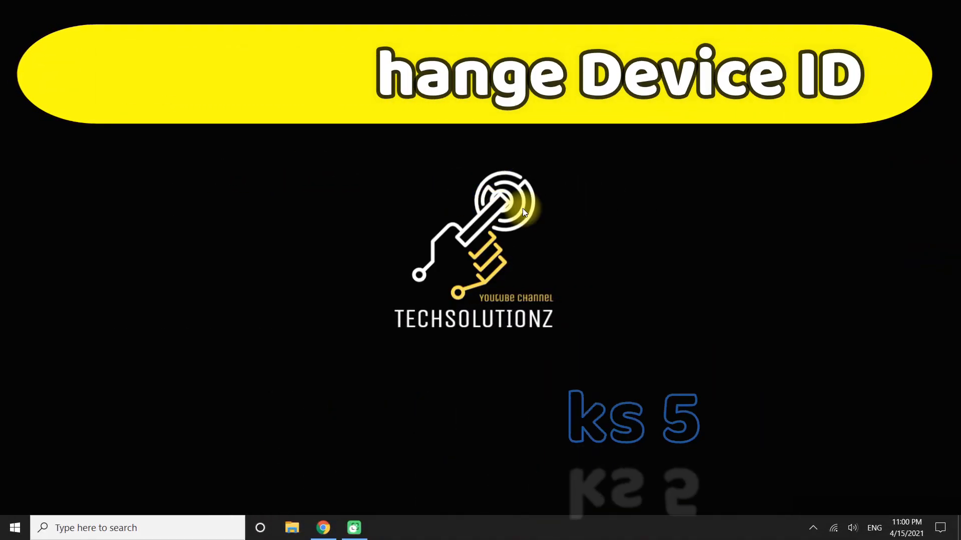
- Launch the BlueStacks Android emulator from the taskbar and search Play Store for 'android id'
{"action": "left_click", "coordinate": [384, 527]}
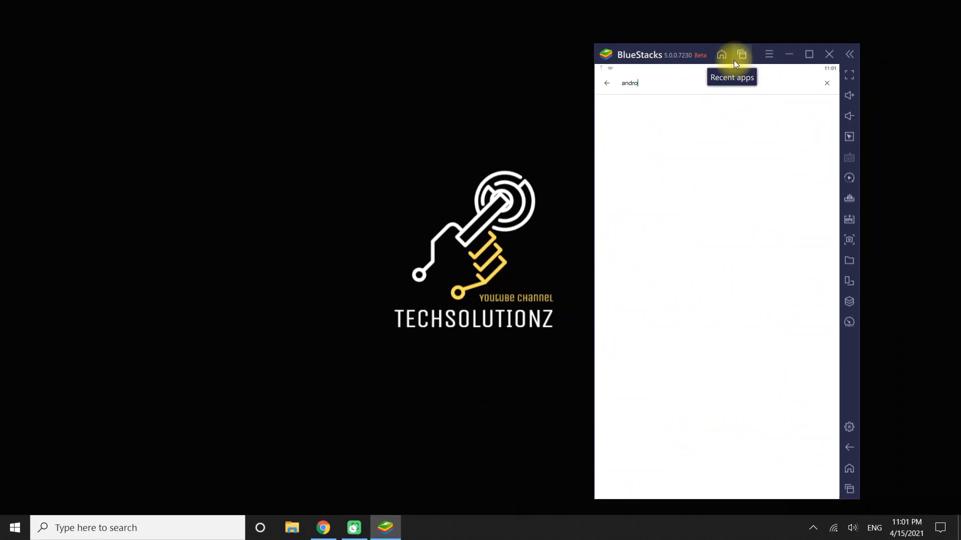
- Install the Device ID app by Evozi from the Play Store and launch it
{"action": "type", "text": "id id"}
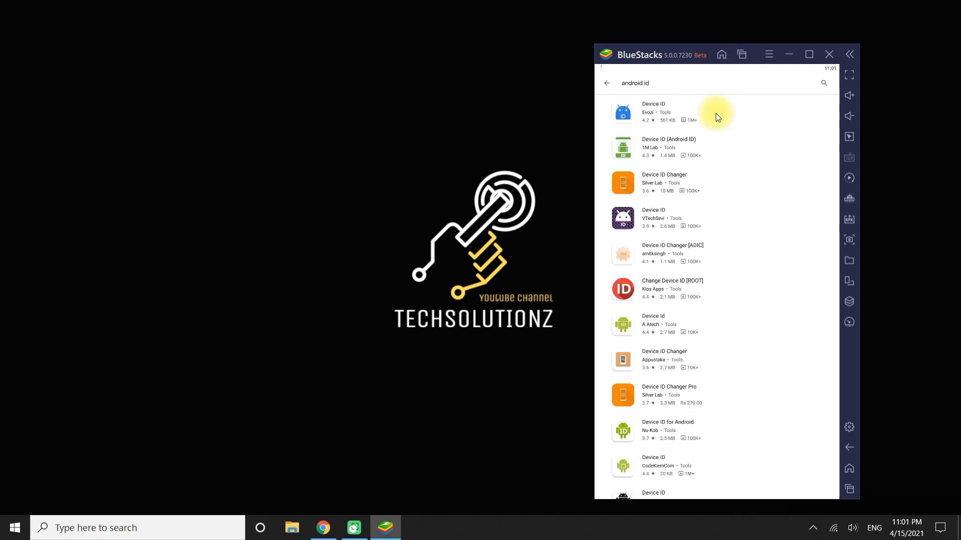
{"action": "left_click", "coordinate": [653, 112]}
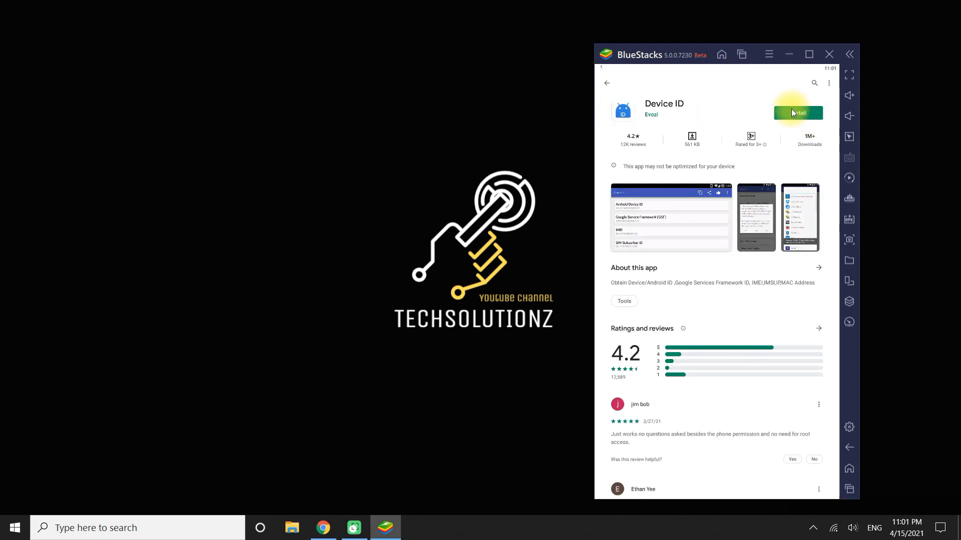
{"action": "left_click", "coordinate": [798, 113]}
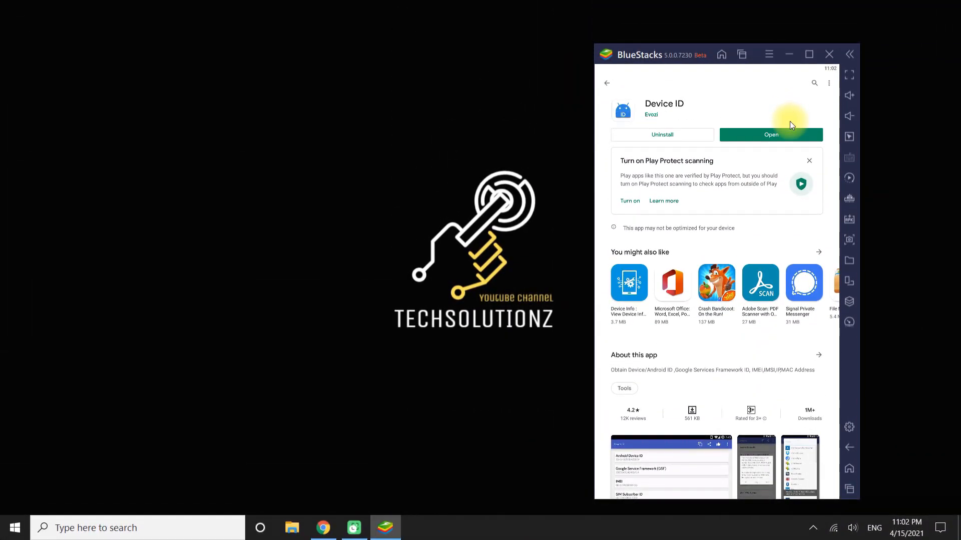
{"action": "left_click", "coordinate": [770, 134]}
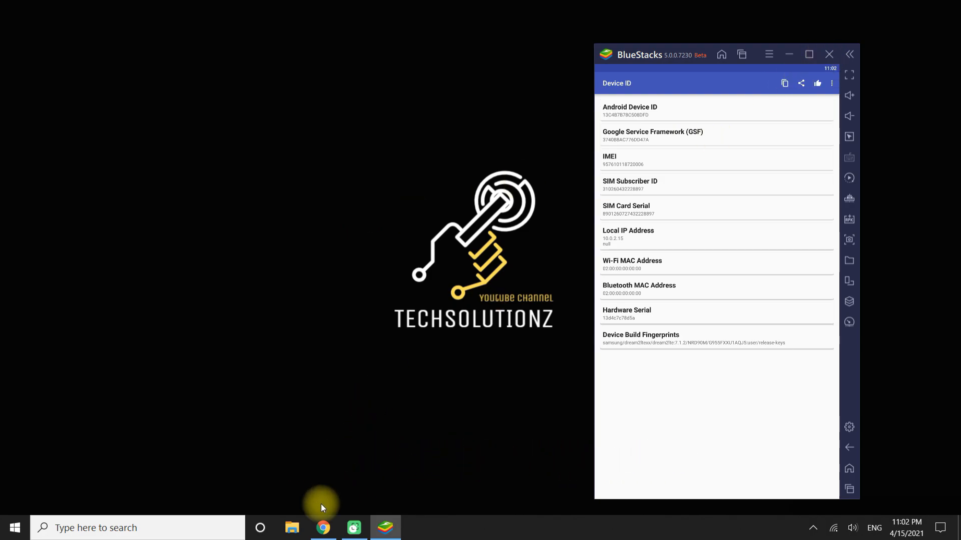
- Show hidden items in File Explorer on the C: drive
{"action": "left_click", "coordinate": [291, 527]}
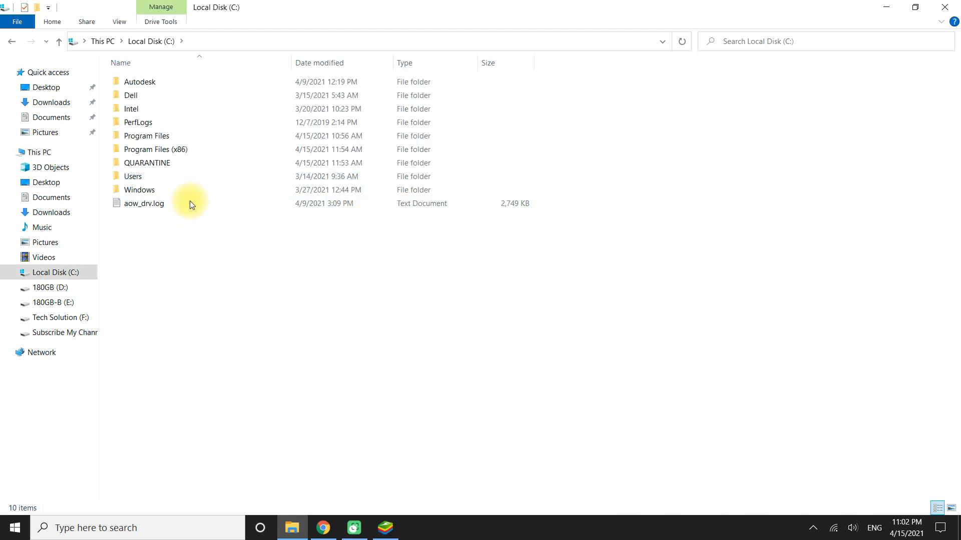
{"action": "left_click", "coordinate": [120, 21]}
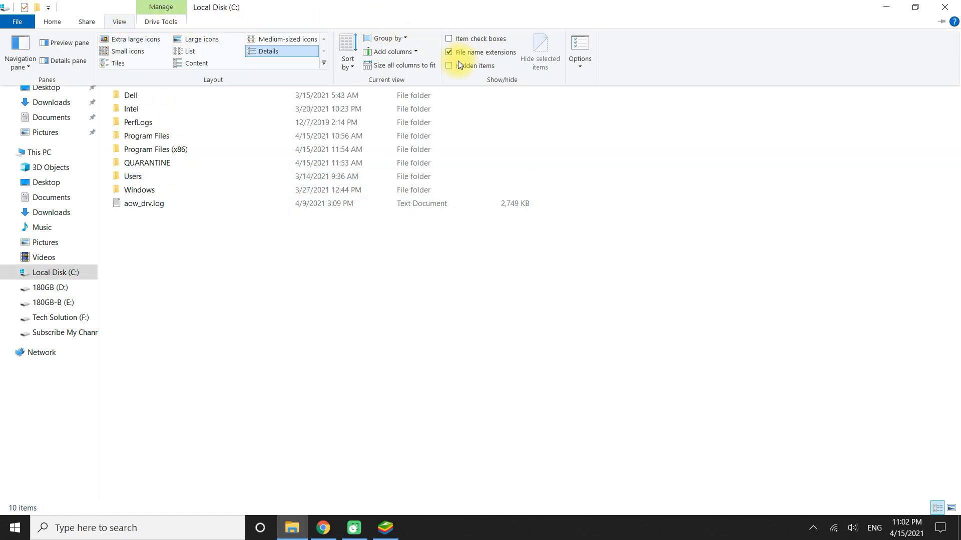
{"action": "left_click", "coordinate": [459, 66]}
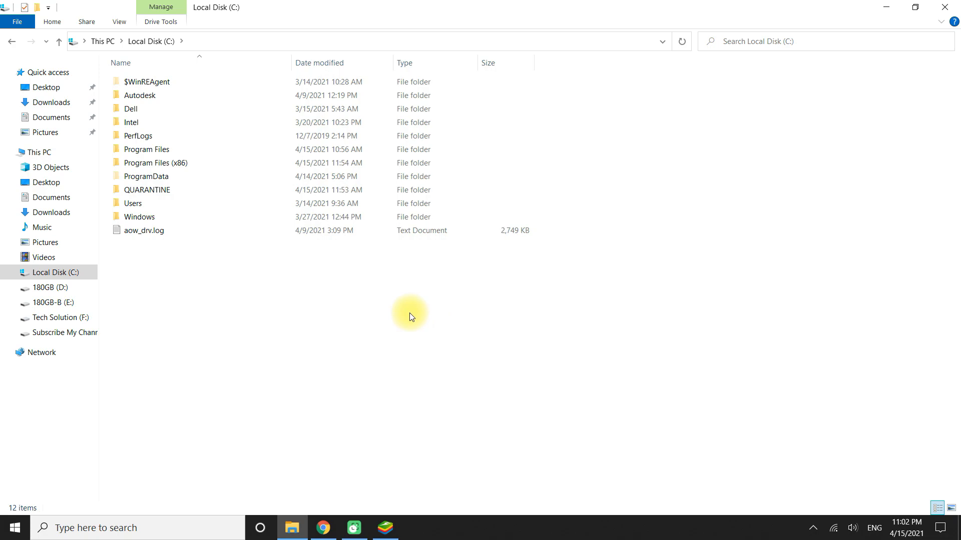
- Open bluestacks.conf from C:\ProgramData\BlueStacks_arabica in Notepad
{"action": "left_click", "coordinate": [146, 176]}
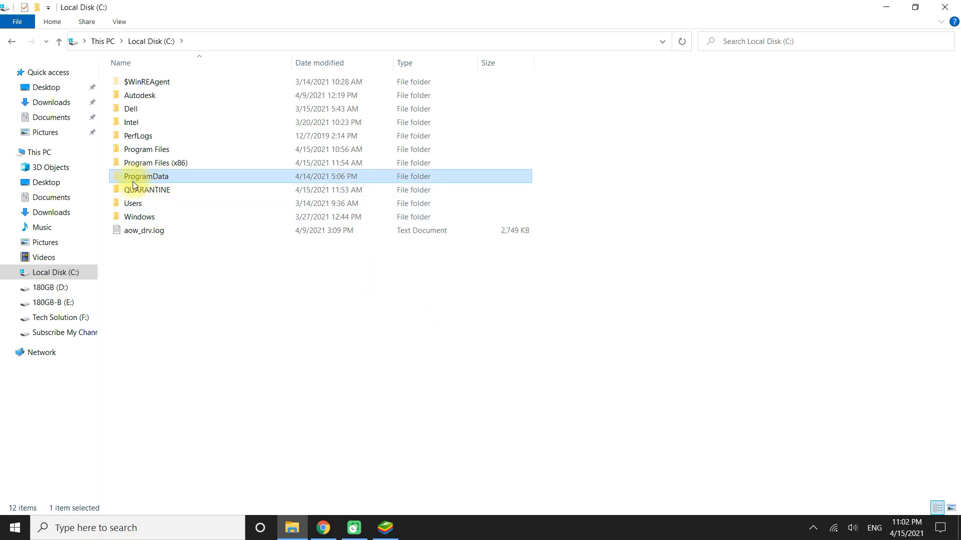
{"action": "mouse_move", "coordinate": [173, 181]}
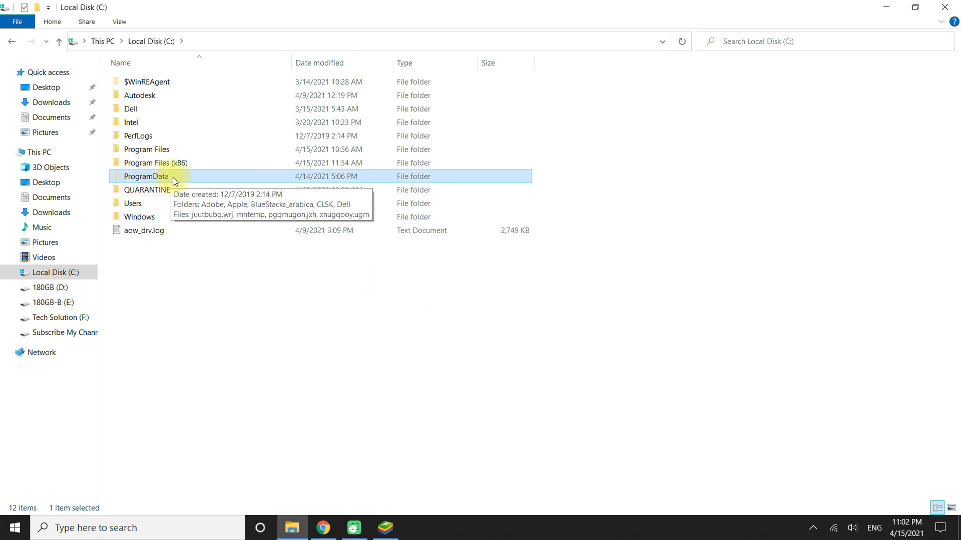
{"action": "double_click", "coordinate": [146, 176]}
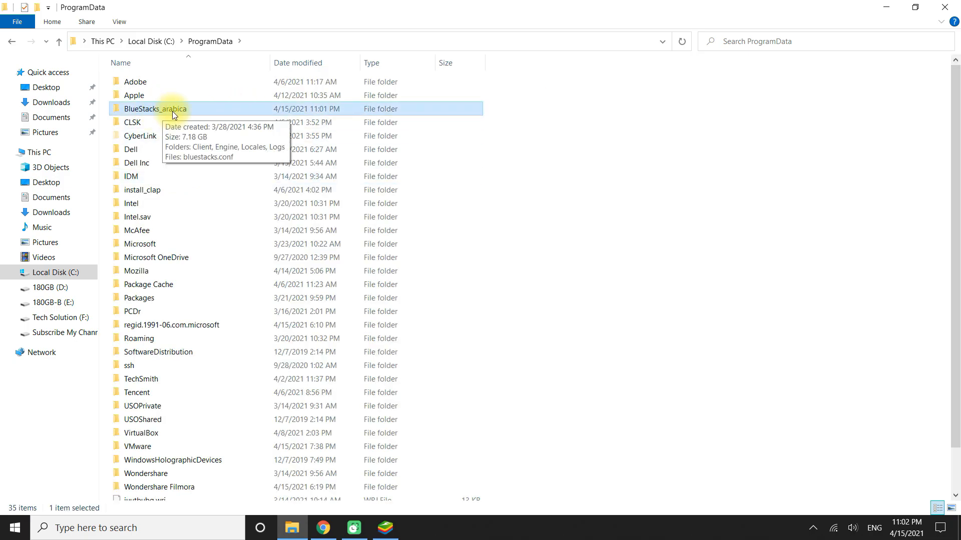
{"action": "double_click", "coordinate": [155, 108]}
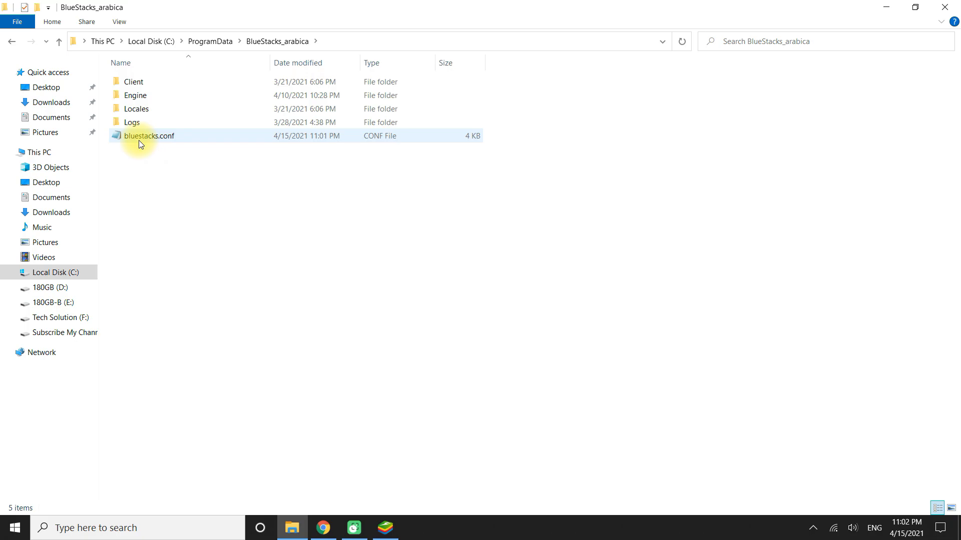
{"action": "mouse_move", "coordinate": [141, 138]}
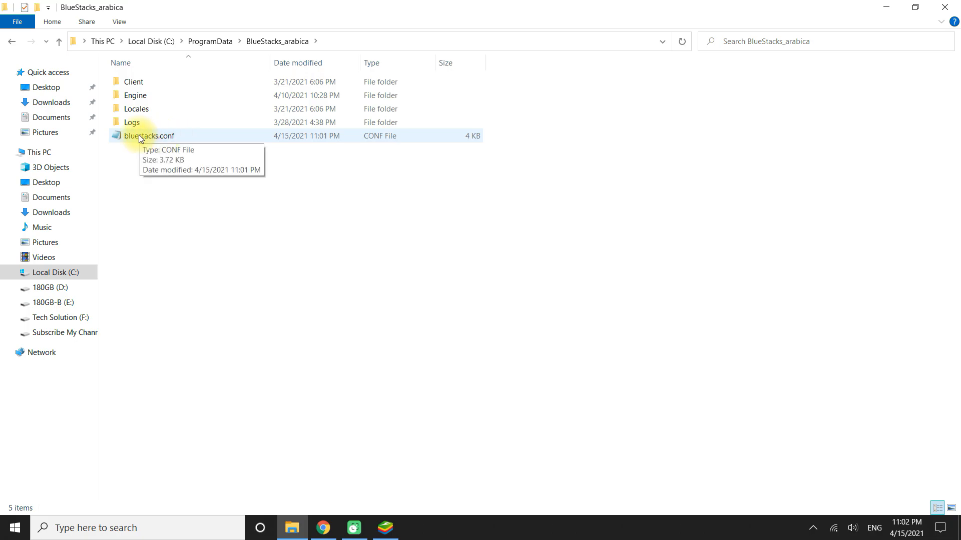
{"action": "double_click", "coordinate": [148, 135]}
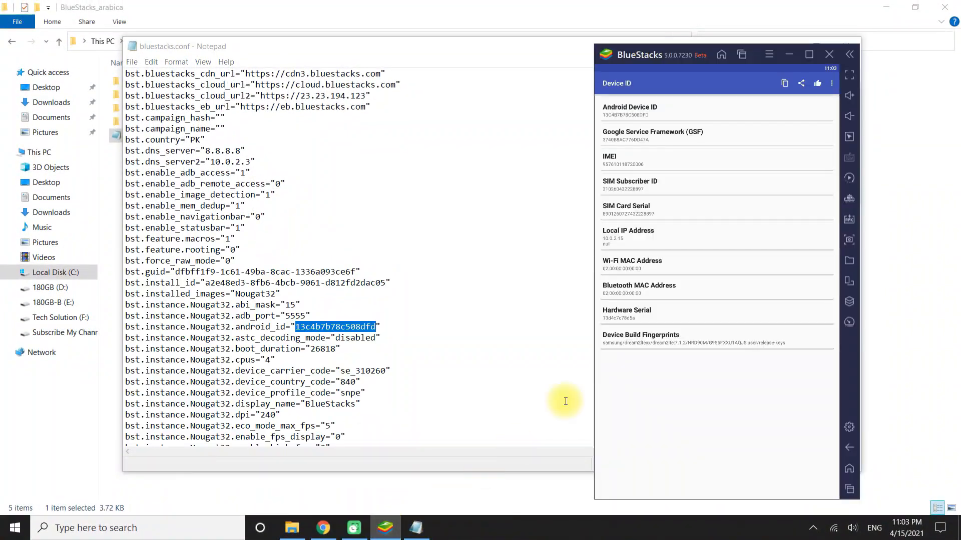
{"action": "mouse_move", "coordinate": [393, 367]}
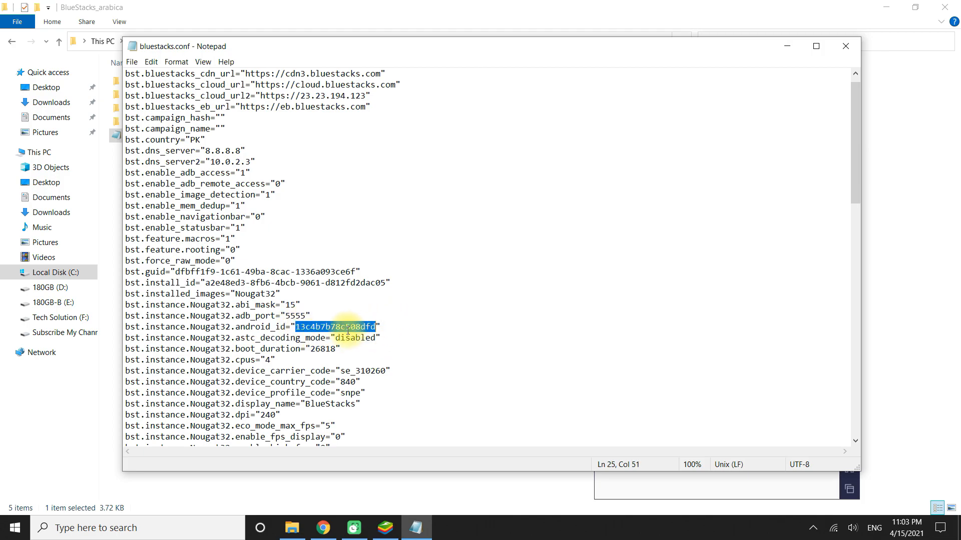
{"action": "type", "text": "222222222222222"}
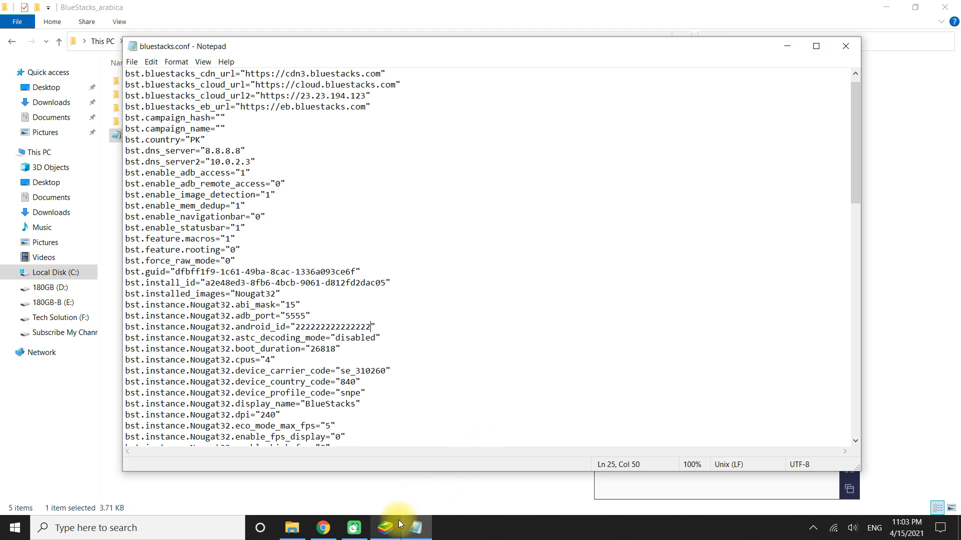
- Exit BlueStacks with confirmation and close Notepad, saving bluestacks.conf
{"action": "left_click", "coordinate": [384, 528]}
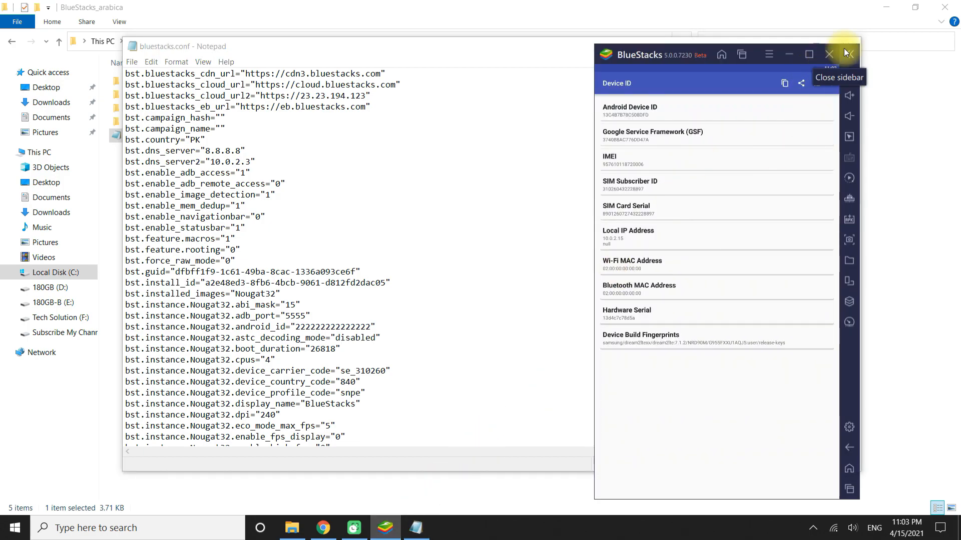
{"action": "left_click", "coordinate": [828, 54]}
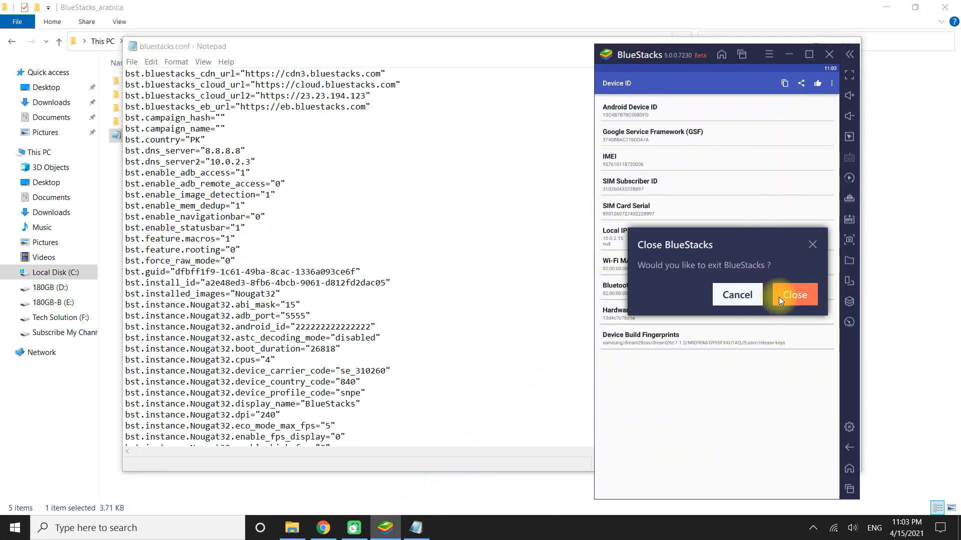
{"action": "left_click", "coordinate": [794, 294]}
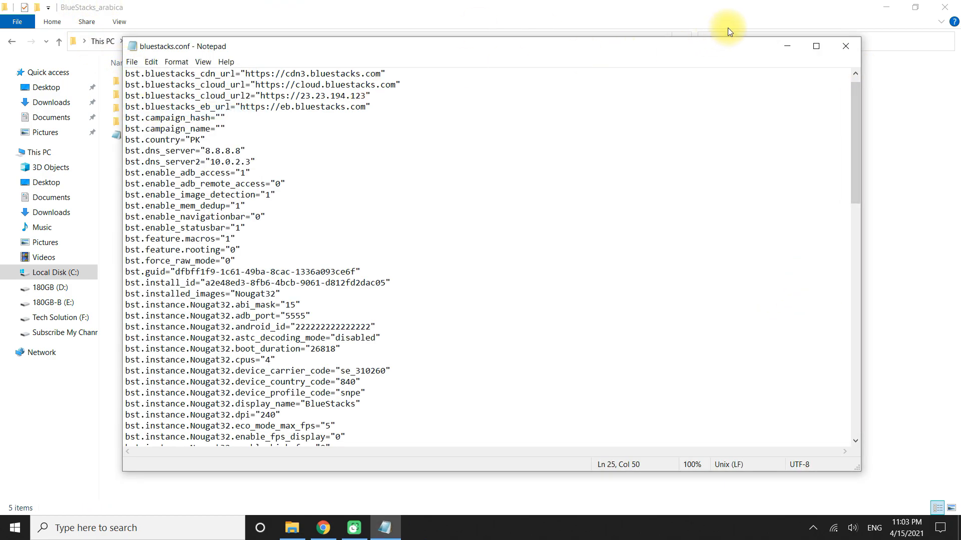
{"action": "left_click", "coordinate": [844, 46]}
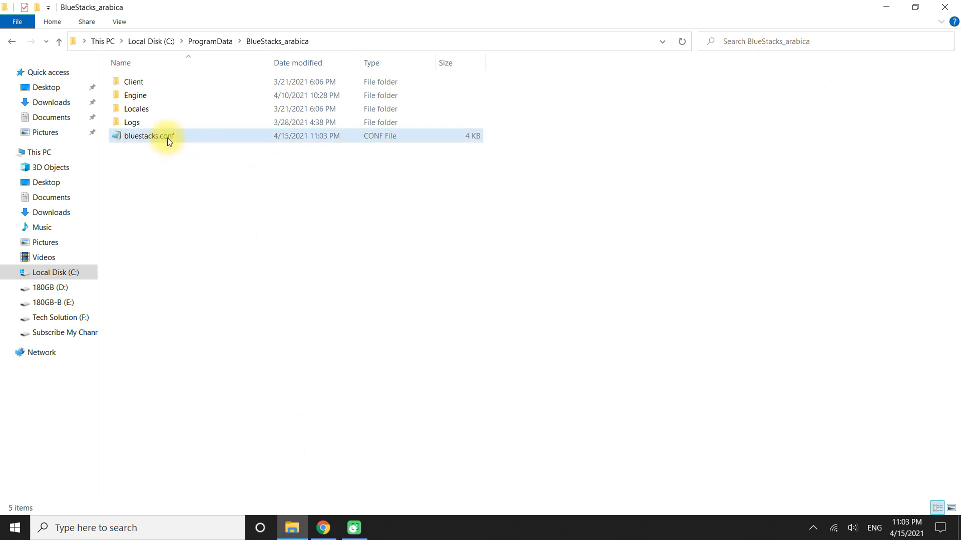
- Set bluestacks.conf to Read-only in its Properties and confirm with Apply and OK
{"action": "right_click", "coordinate": [149, 136]}
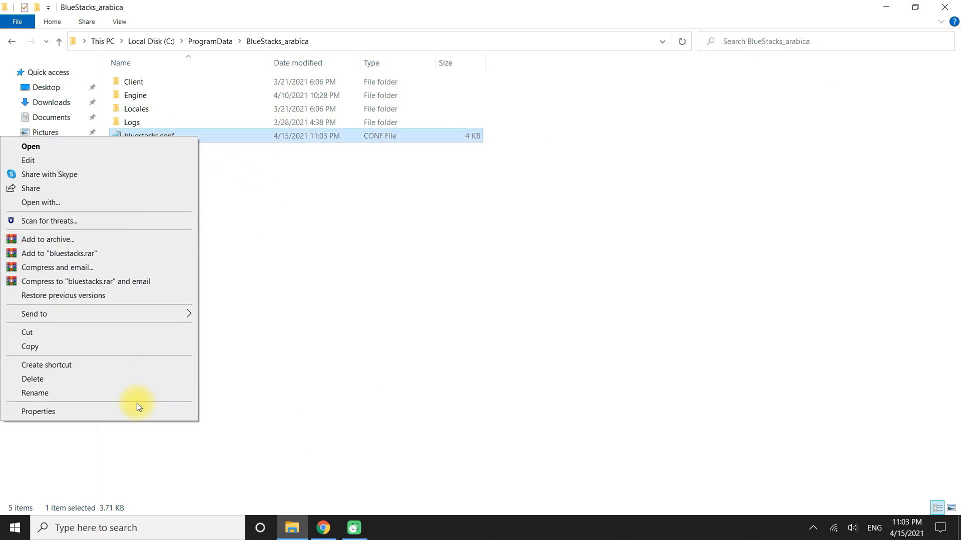
{"action": "left_click", "coordinate": [39, 411]}
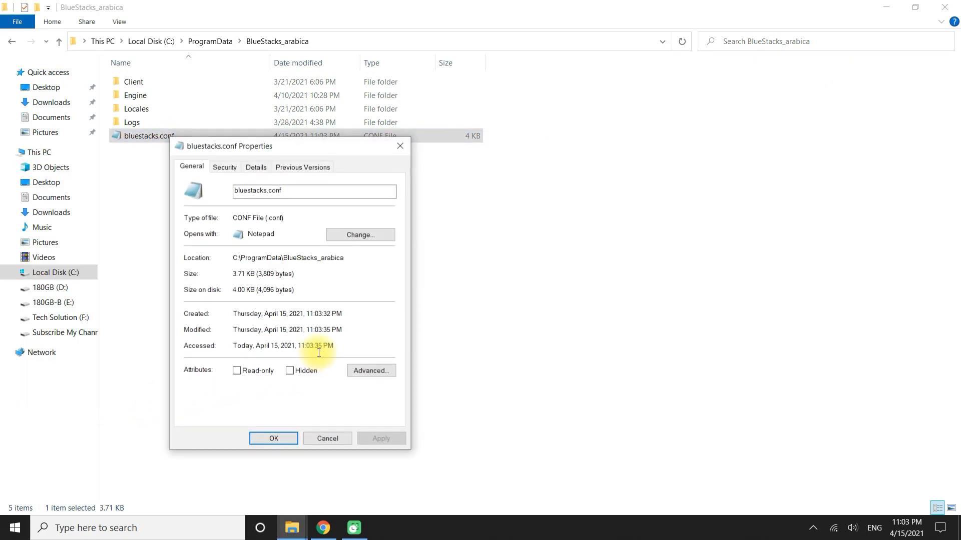
{"action": "left_click", "coordinate": [237, 370]}
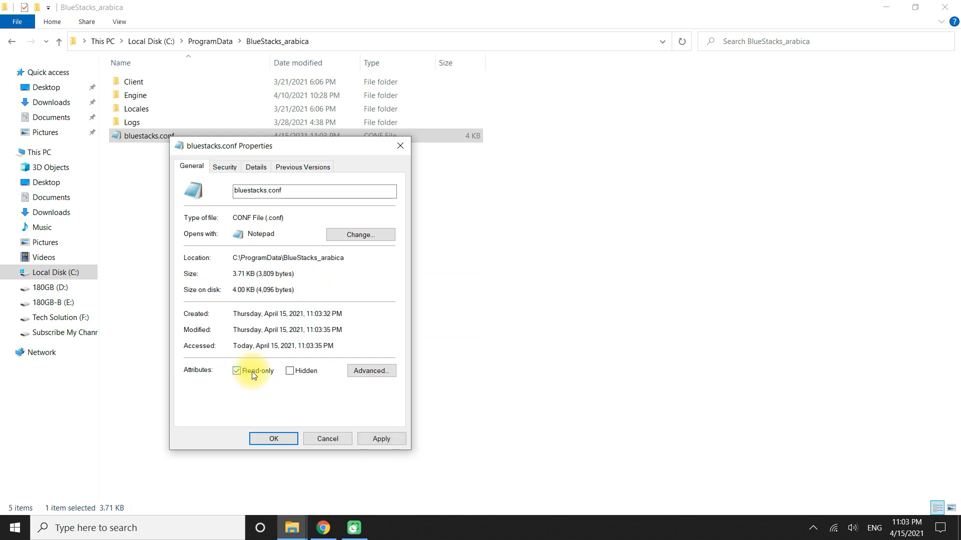
{"action": "left_click", "coordinate": [273, 438]}
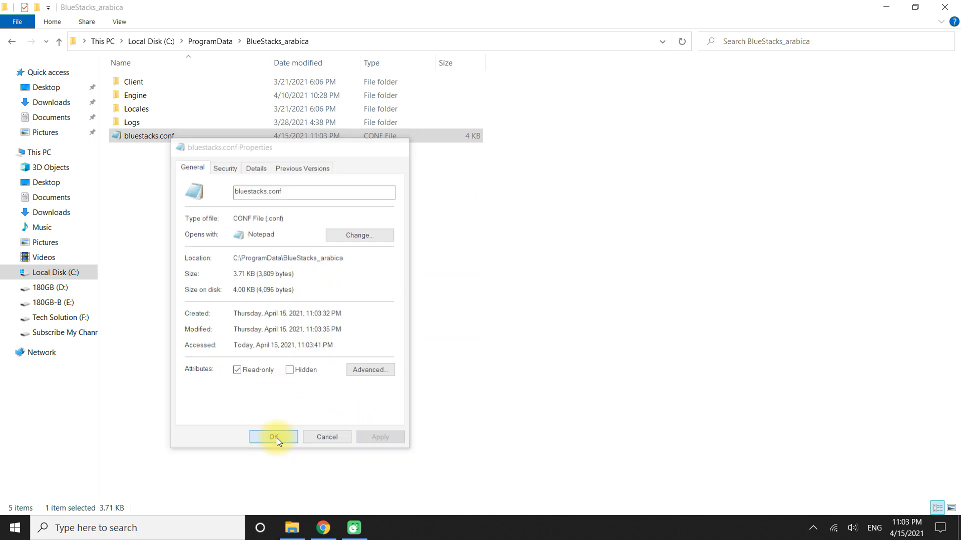
{"action": "left_click", "coordinate": [273, 438]}
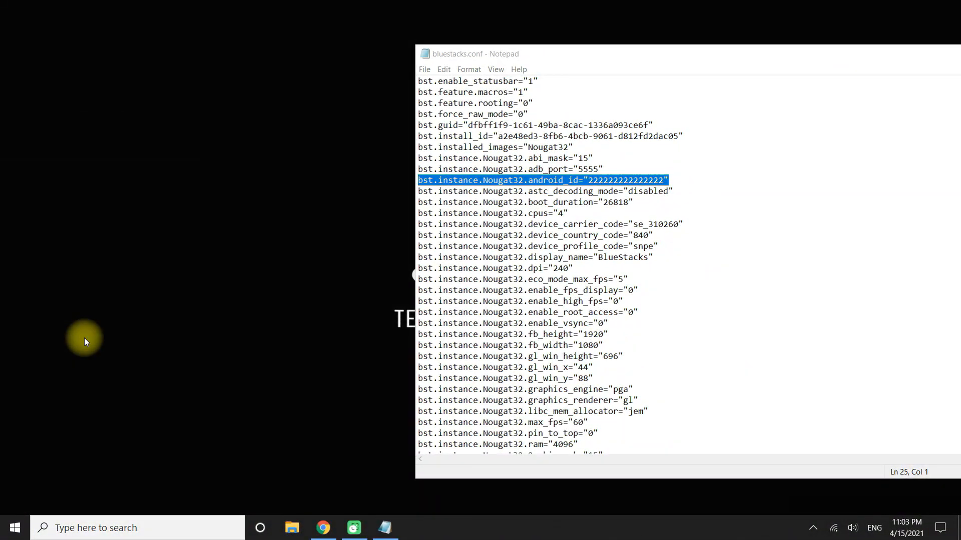
- Relaunch BlueStacks and check the Device ID app shows the new Android Device ID of 2s
{"action": "left_click", "coordinate": [416, 527]}
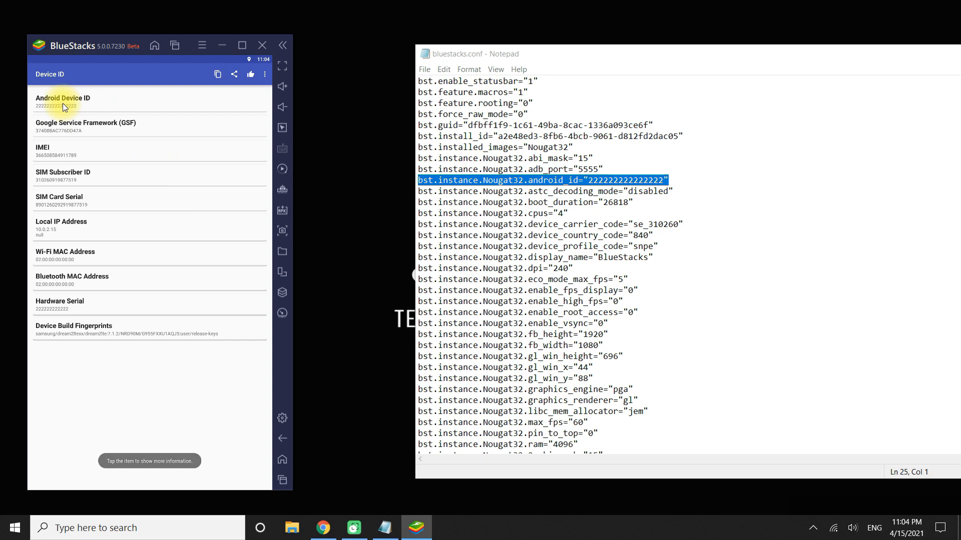
{"action": "mouse_move", "coordinate": [122, 63]}
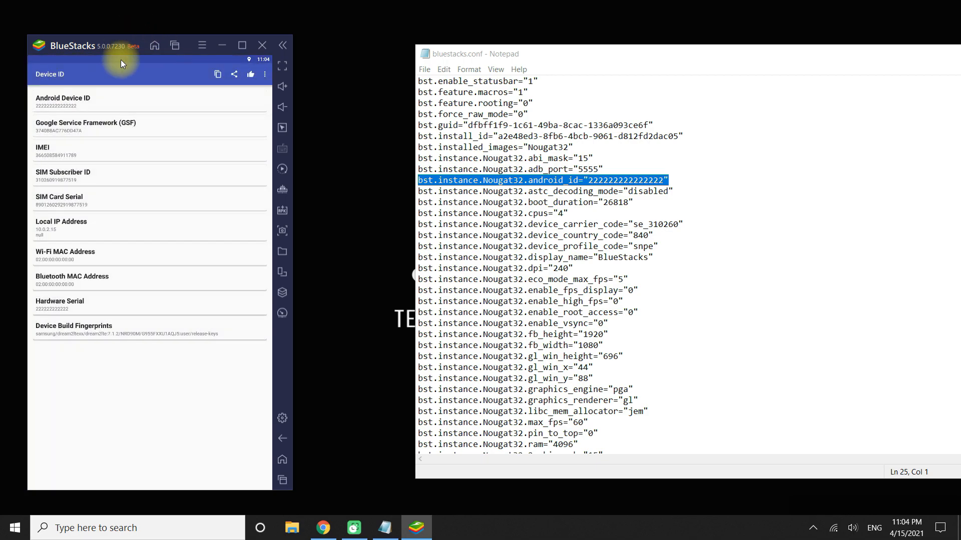
{"action": "mouse_move", "coordinate": [41, 115]}
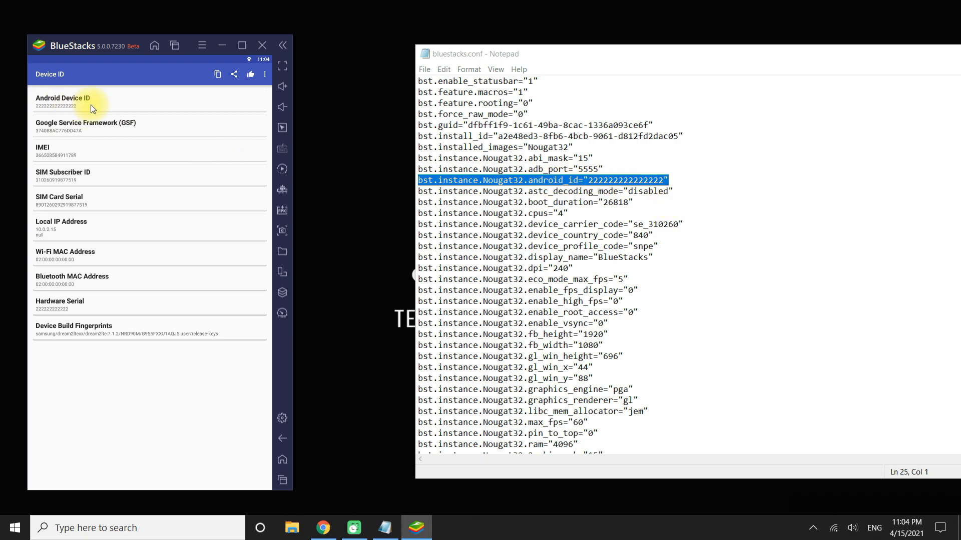
{"action": "mouse_move", "coordinate": [190, 174]}
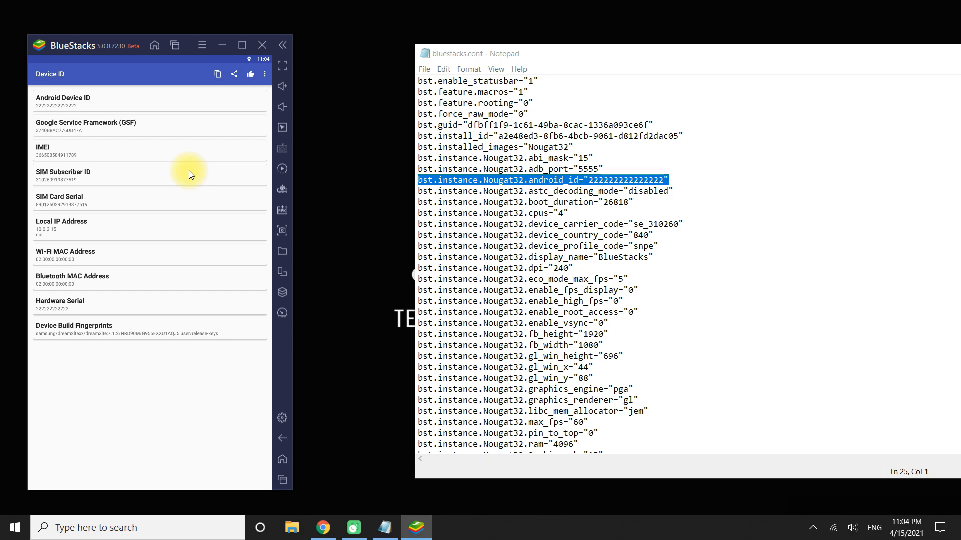
{"action": "mouse_move", "coordinate": [201, 174]}
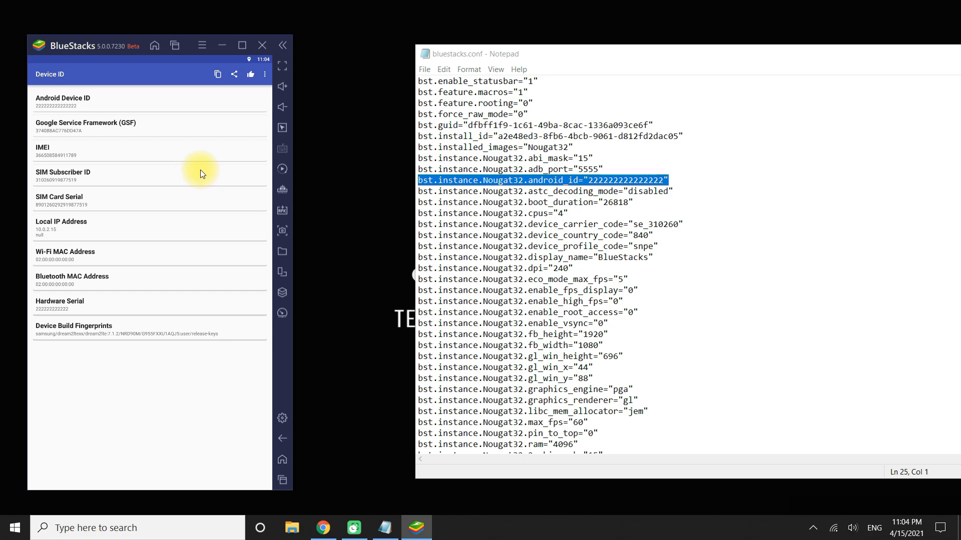